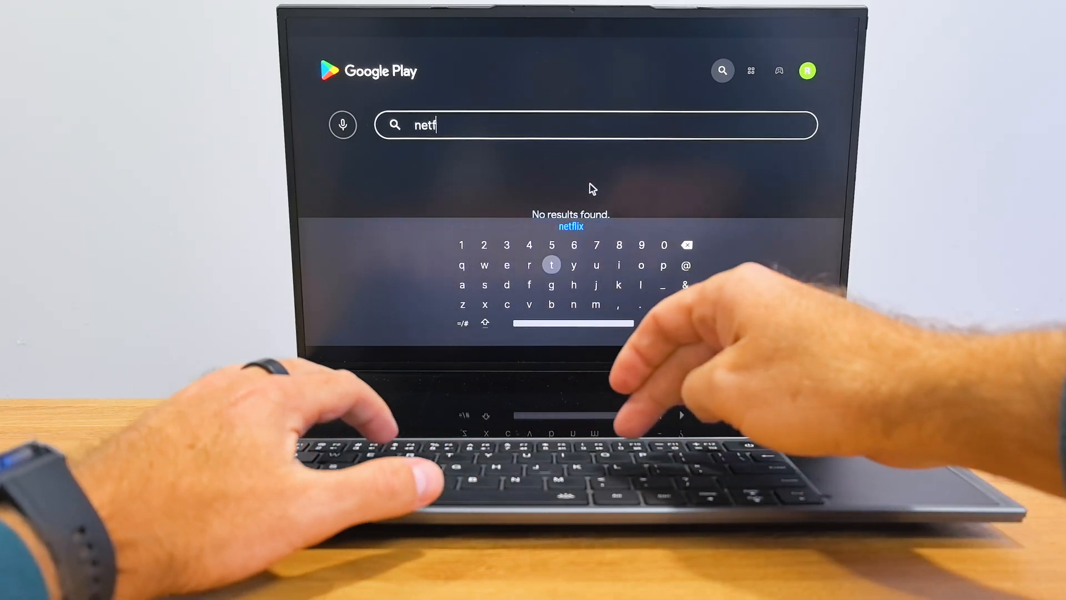
# Step: Complete the 'netflix' search query to show similar streaming apps like Prime Video and Disney+
pyautogui.write('lix')
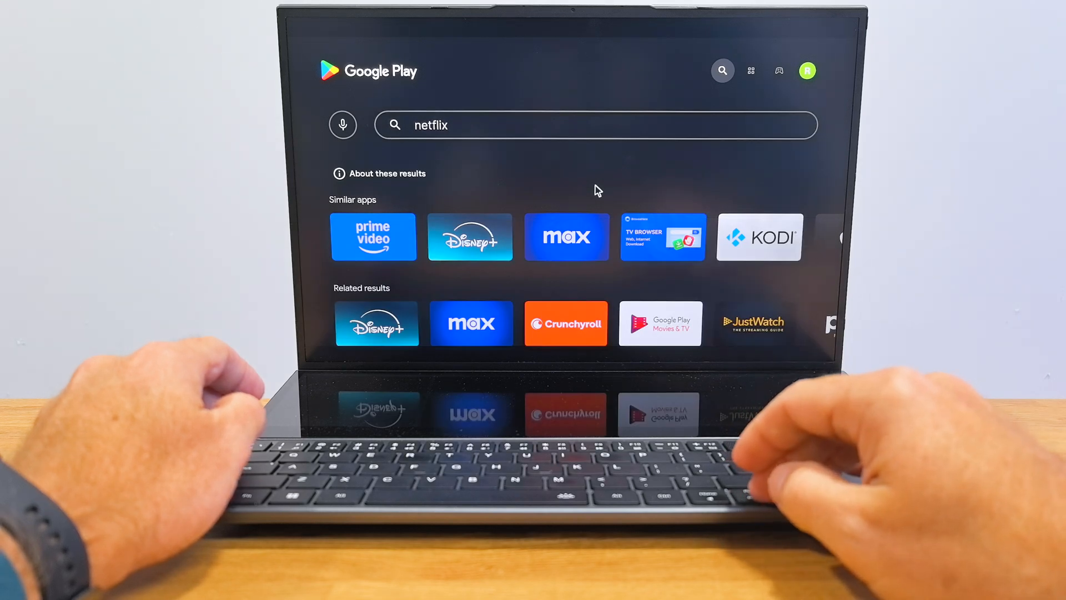
# Step: Open Prime Video from Similar apps and start its install, now pending
pyautogui.scroll(3)
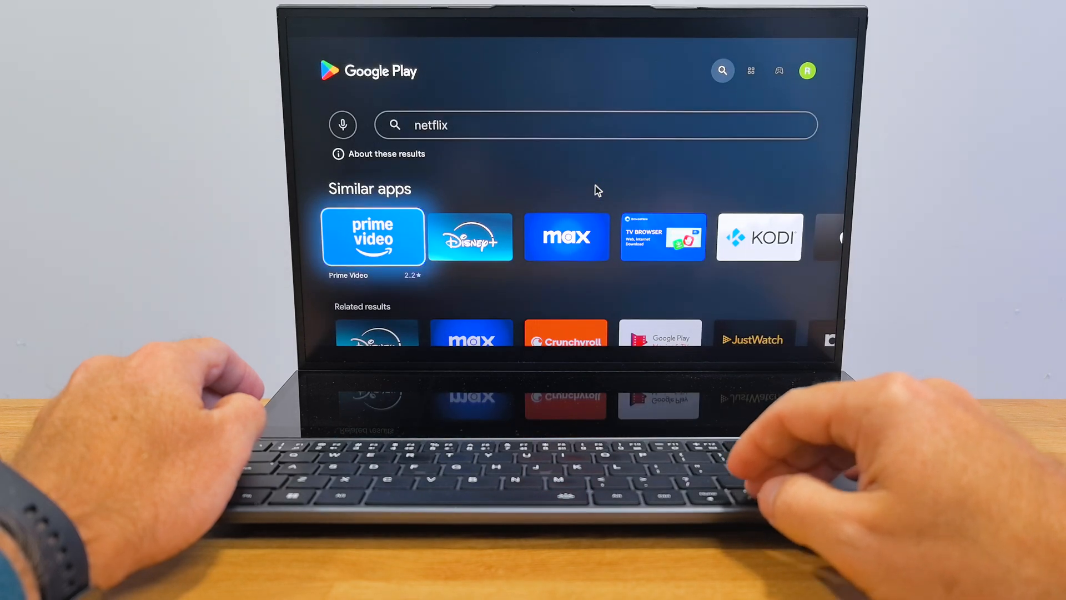
pyautogui.click(372, 236)
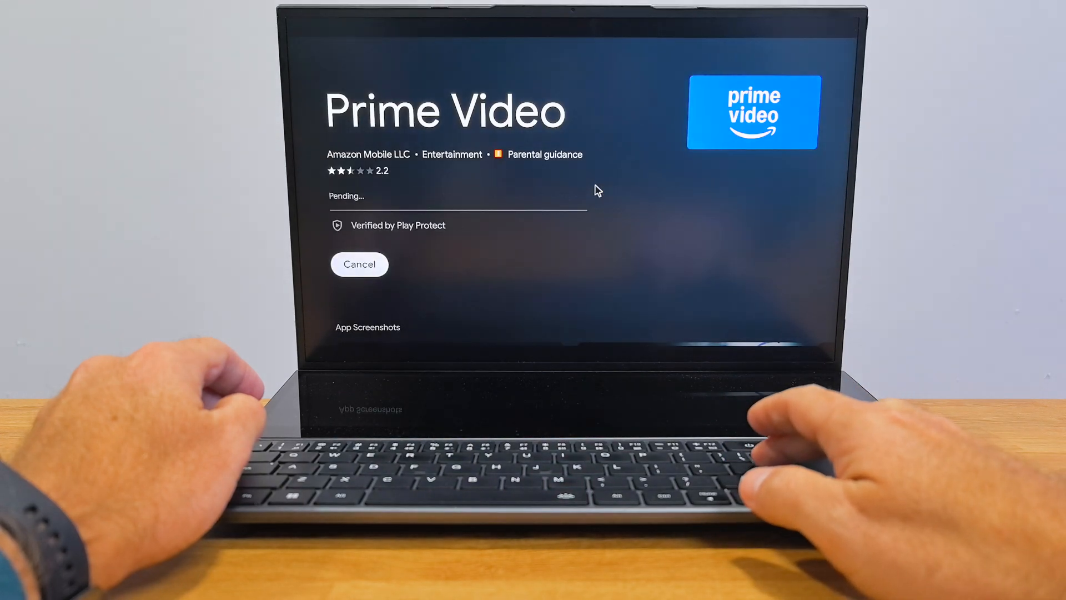